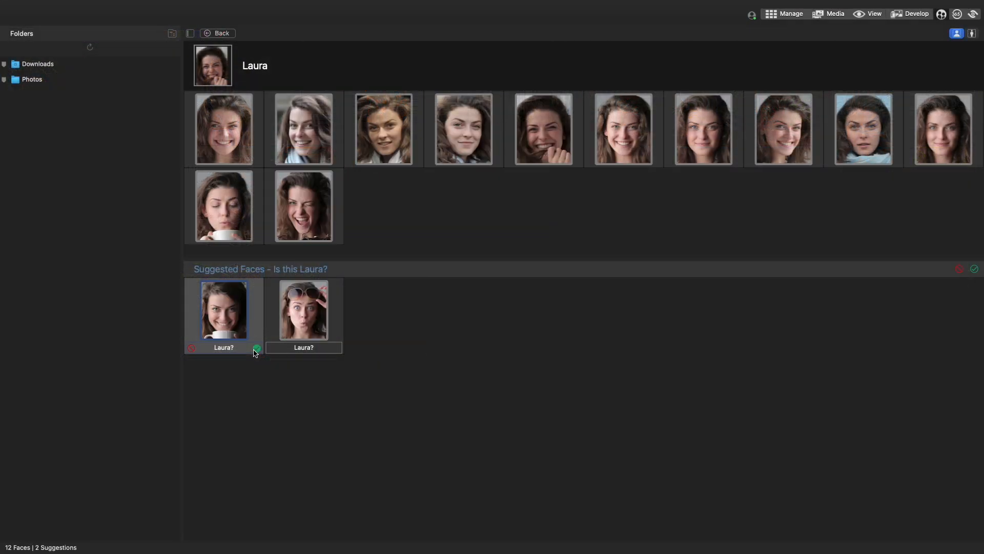
- Accept the suggested face as Laura and return to the grid of 150 unnamed faces
left_click(256, 349)
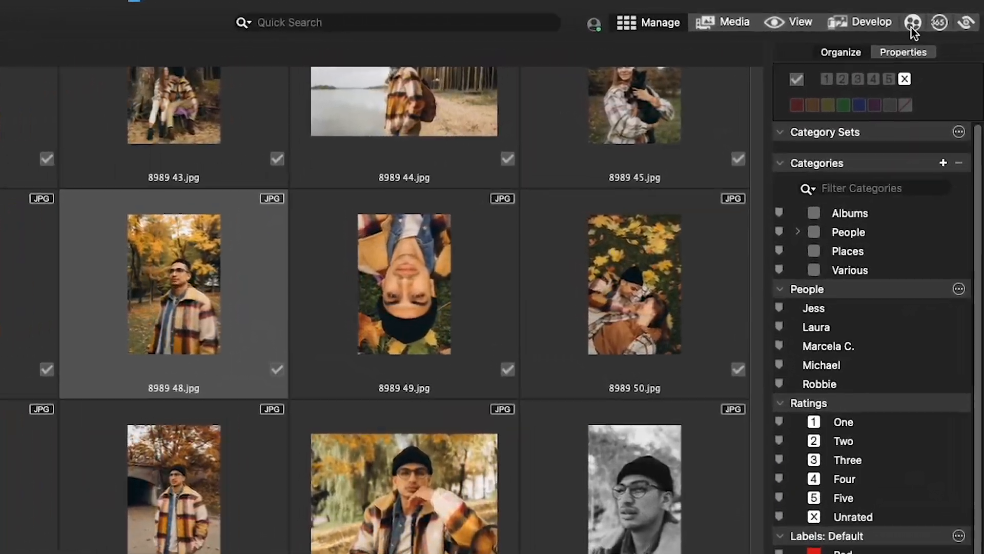
left_click(914, 22)
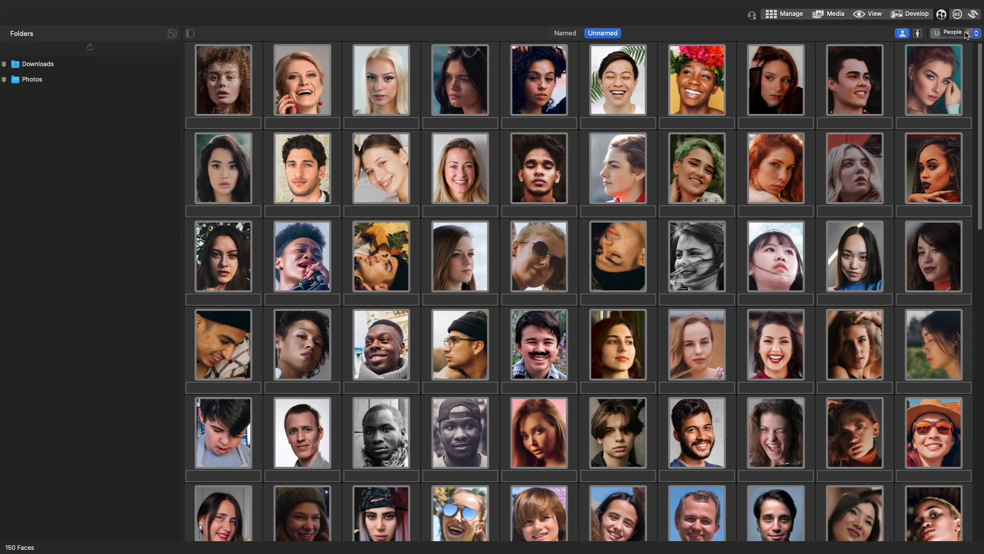
- Browse the unnamed faces and bring up the Ungrouped/Grouped display choice
scroll("down", 3)
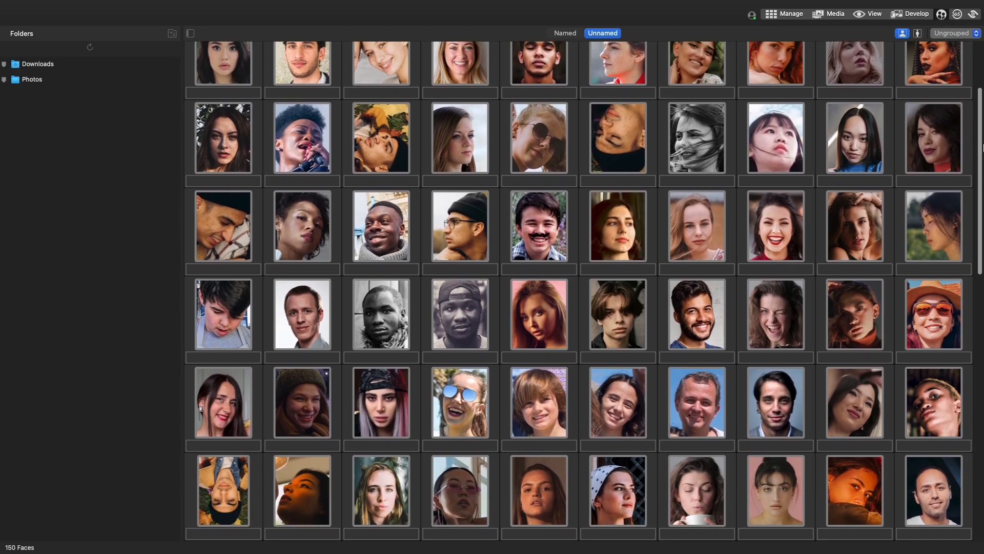
scroll("down", 3)
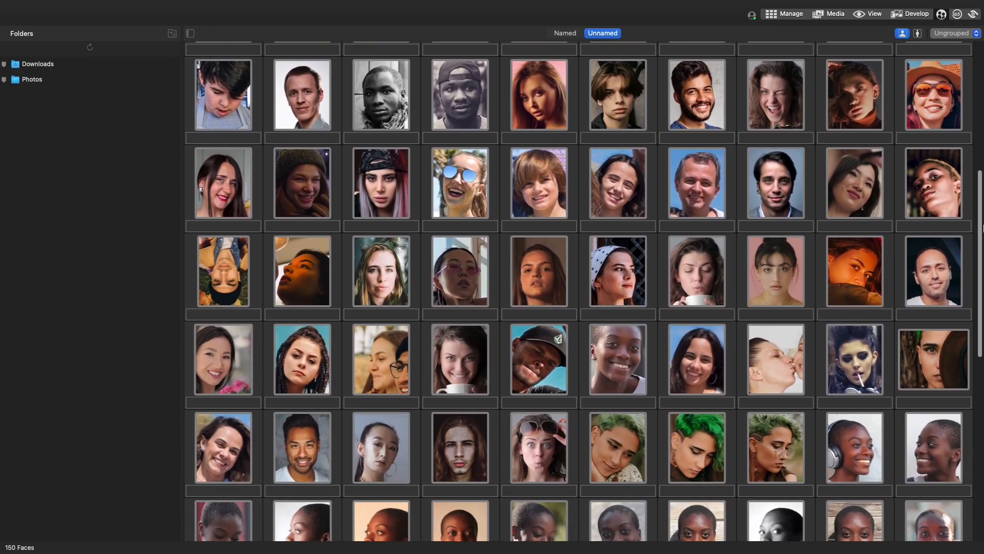
scroll("up", 3)
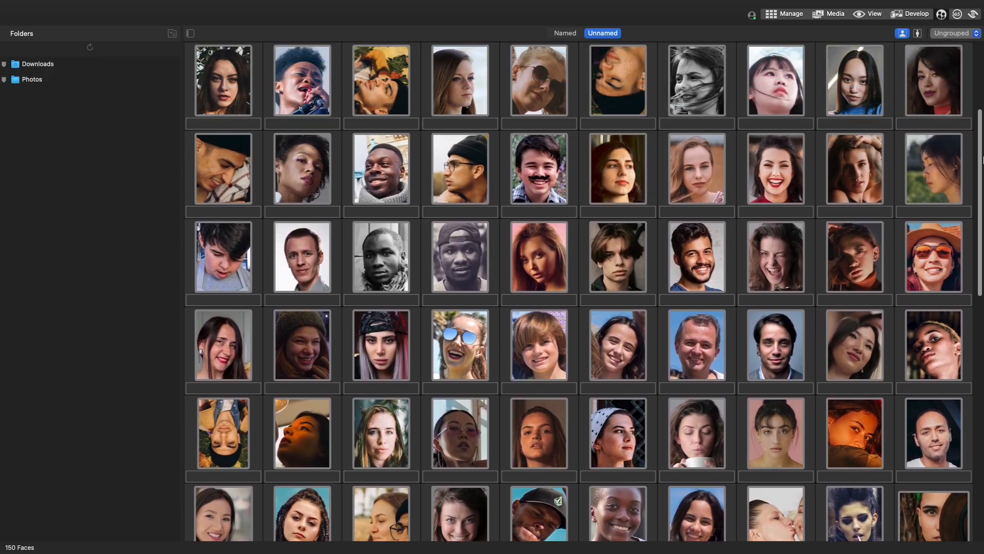
scroll("up", 3)
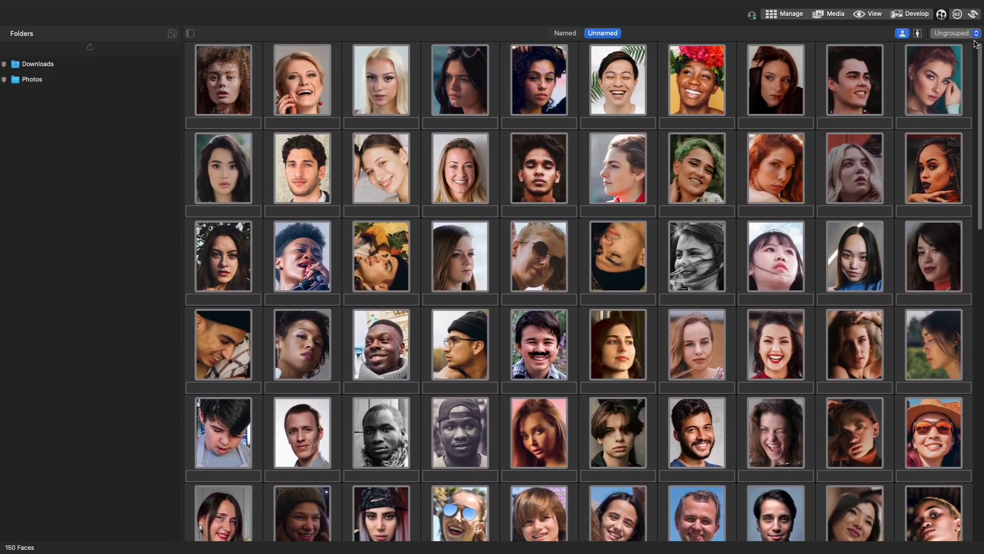
left_click(953, 33)
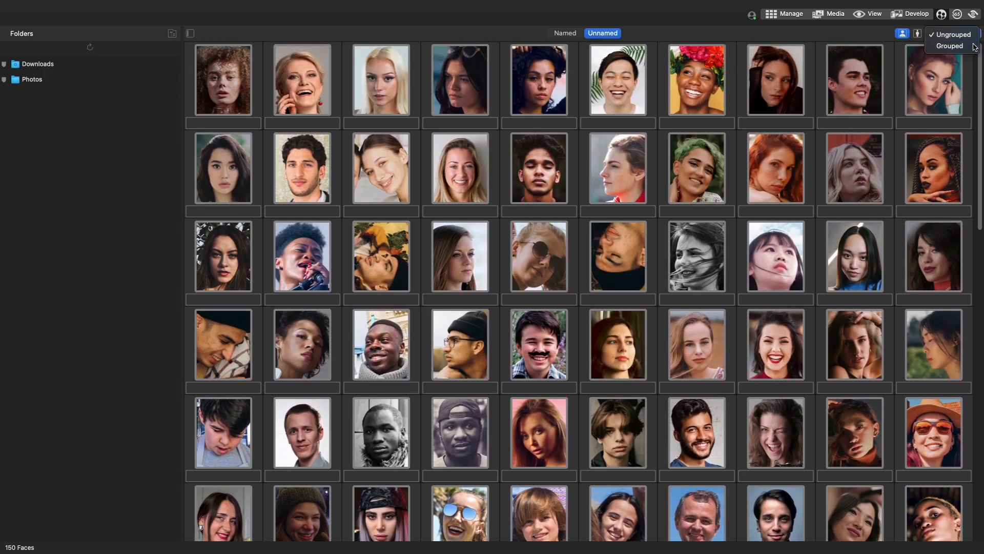
- Cluster the unnamed faces into groups and review the already Named people
left_click(950, 46)
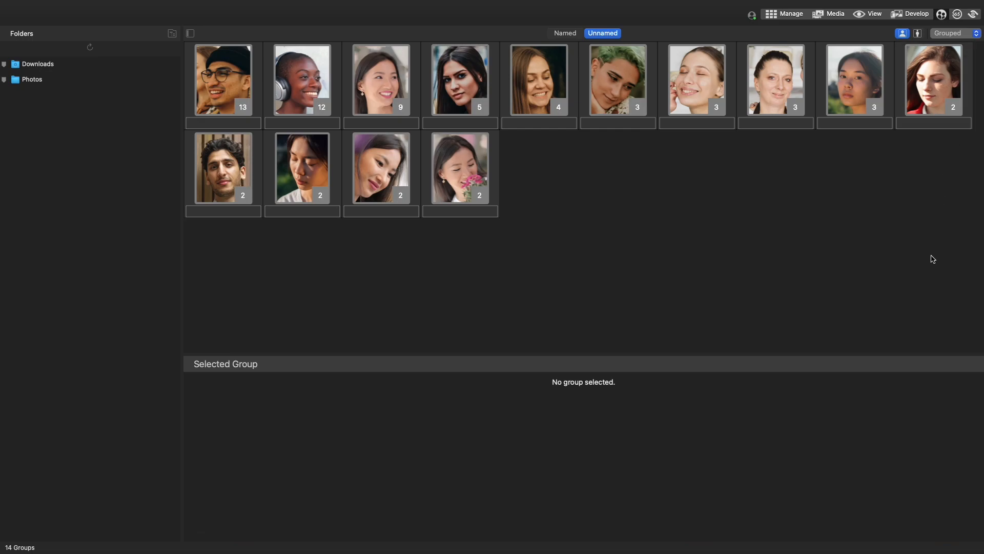
left_click(190, 34)
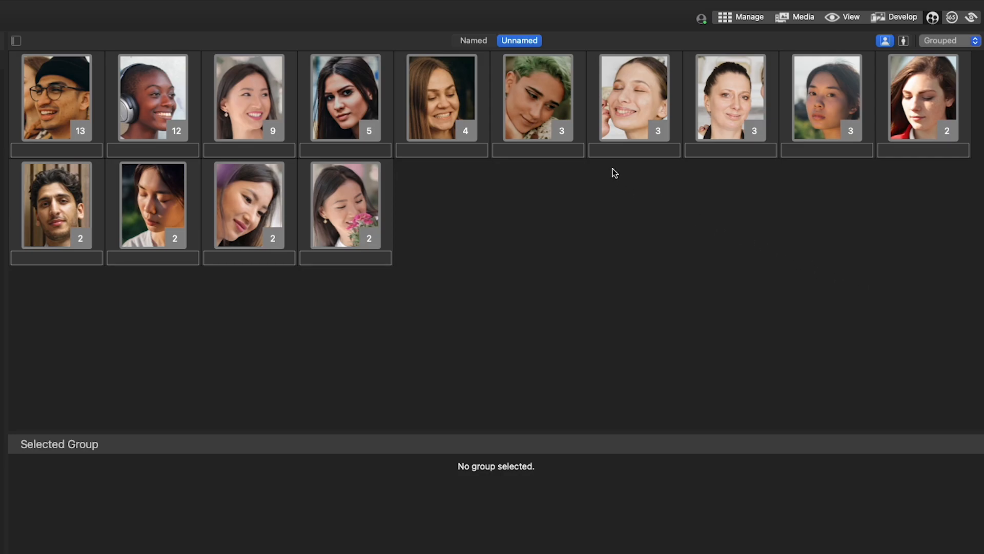
left_click(473, 40)
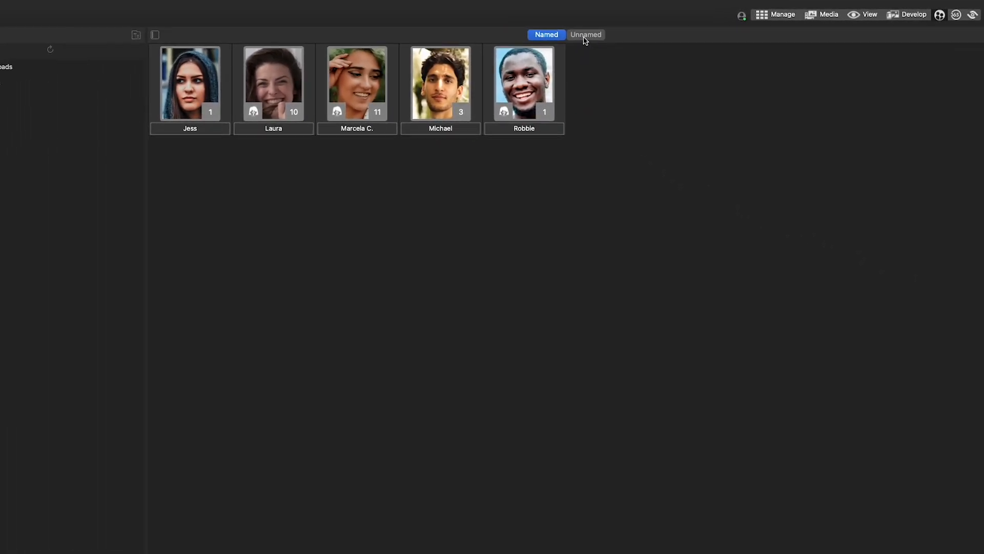
left_click(585, 34)
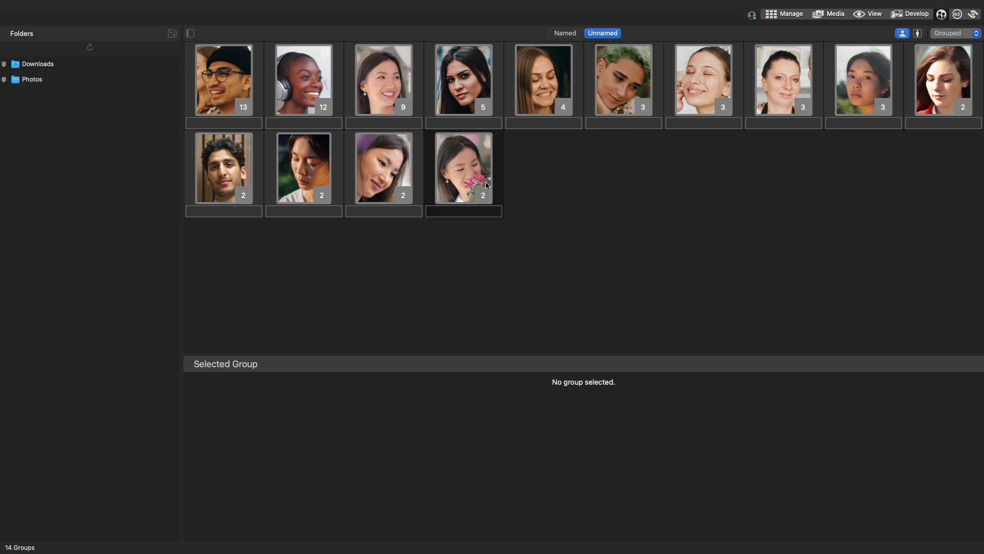
- Name the 13-face group Lucas, then start a Quick Search for a person
left_click(223, 78)
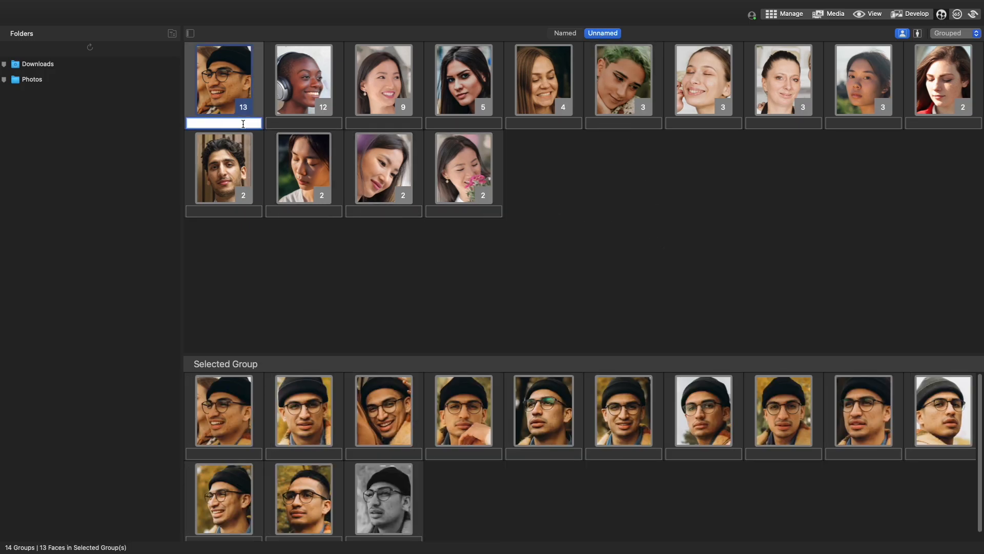
type("Lucas")
left_click(384, 123)
type("Erika")
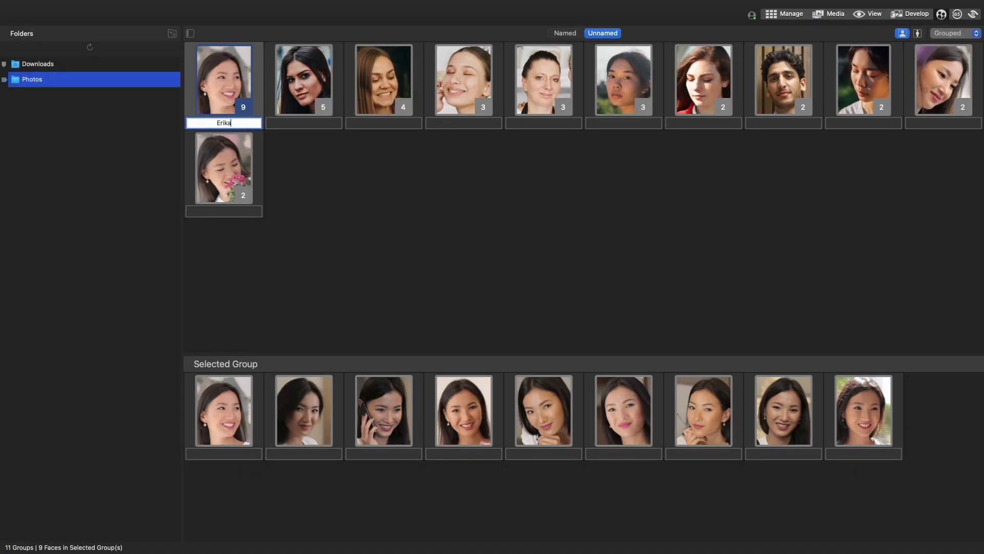
left_click(835, 14)
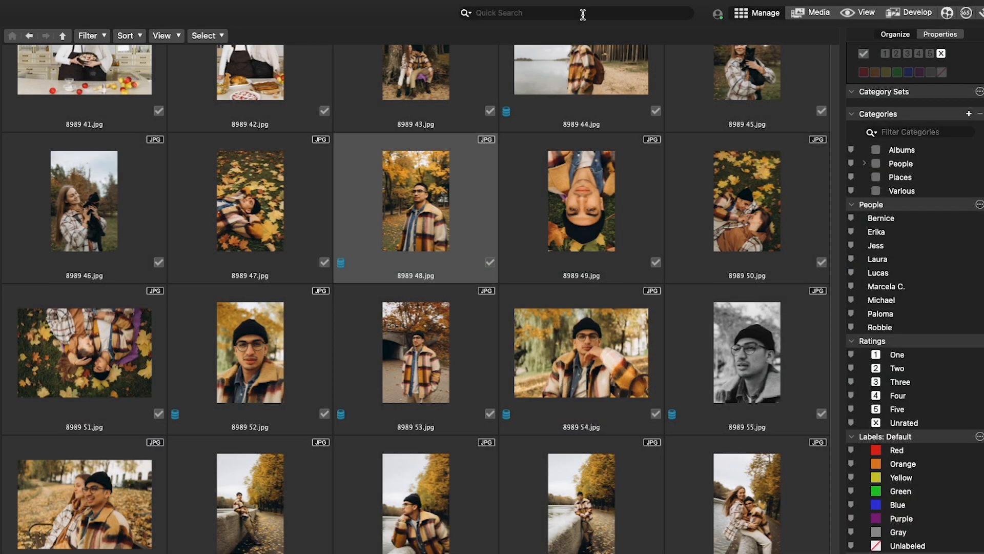
- Search for erika and land on Erika's page with nine faces and five suggestions
type("erika")
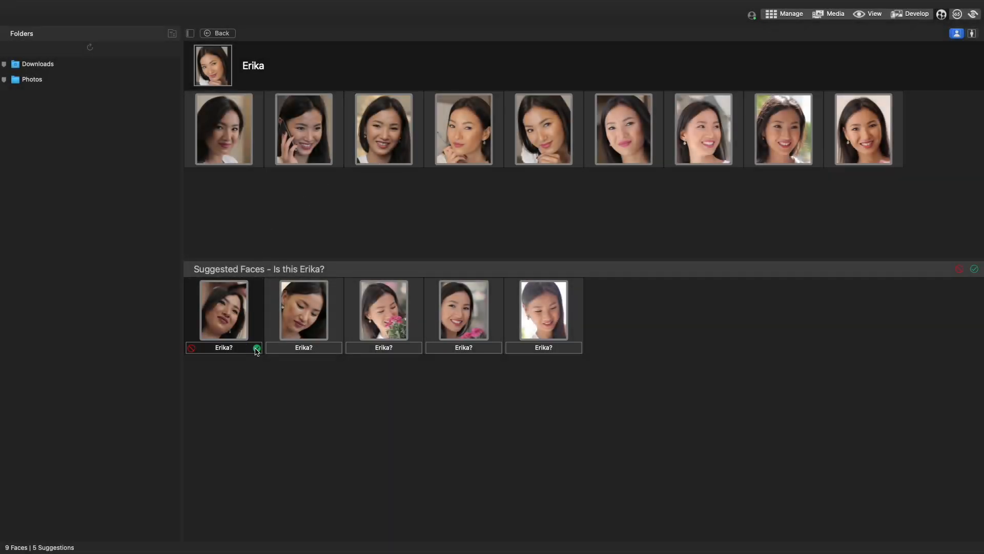
- Accept the first suggested face as Erika
left_click(257, 348)
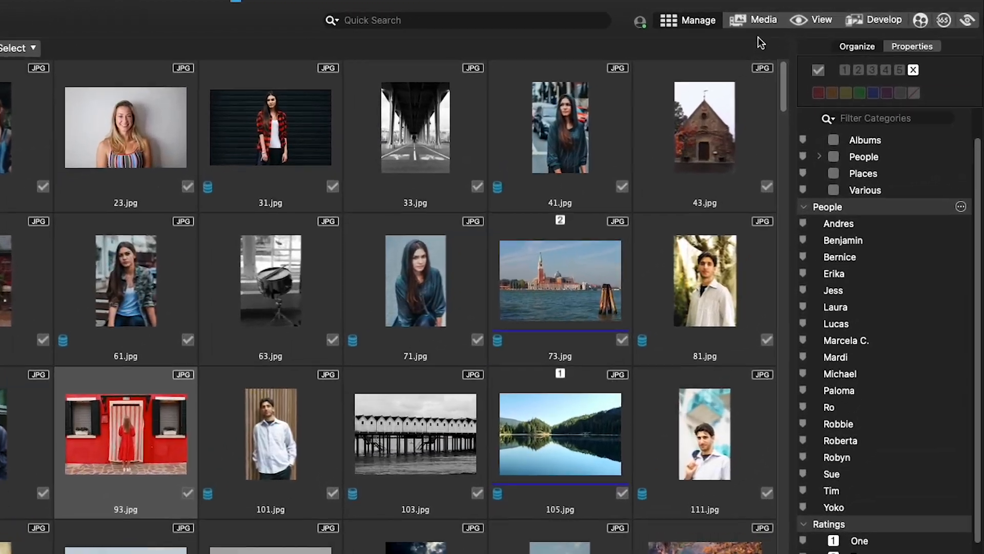
- Switch to Media Mode and browse the 466-item library photo wall
left_click(762, 19)
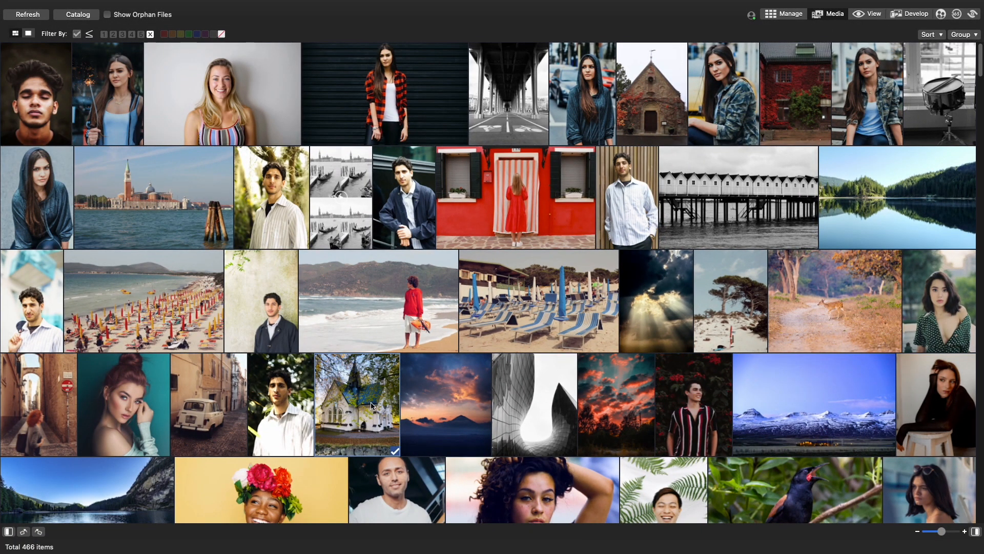
scroll("down", 3)
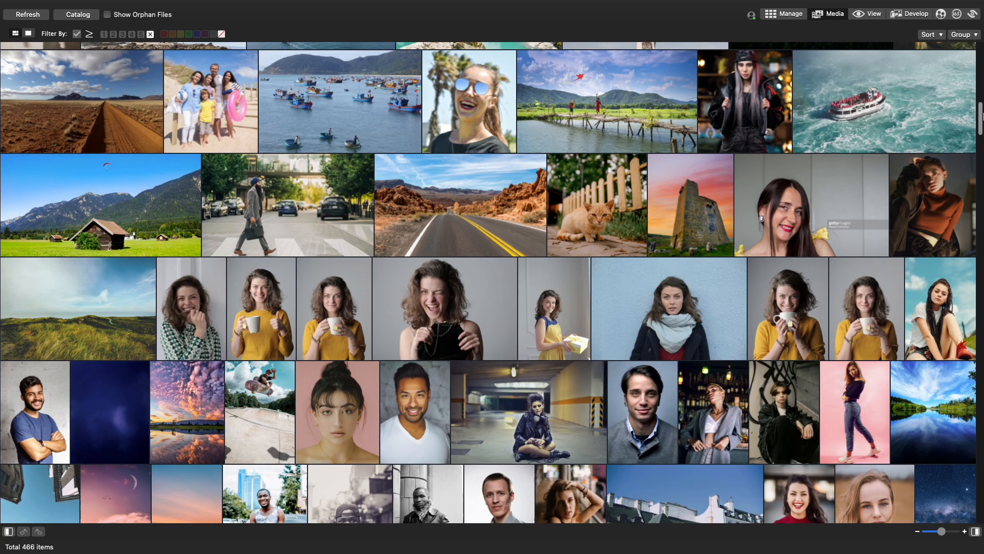
scroll("down", 3)
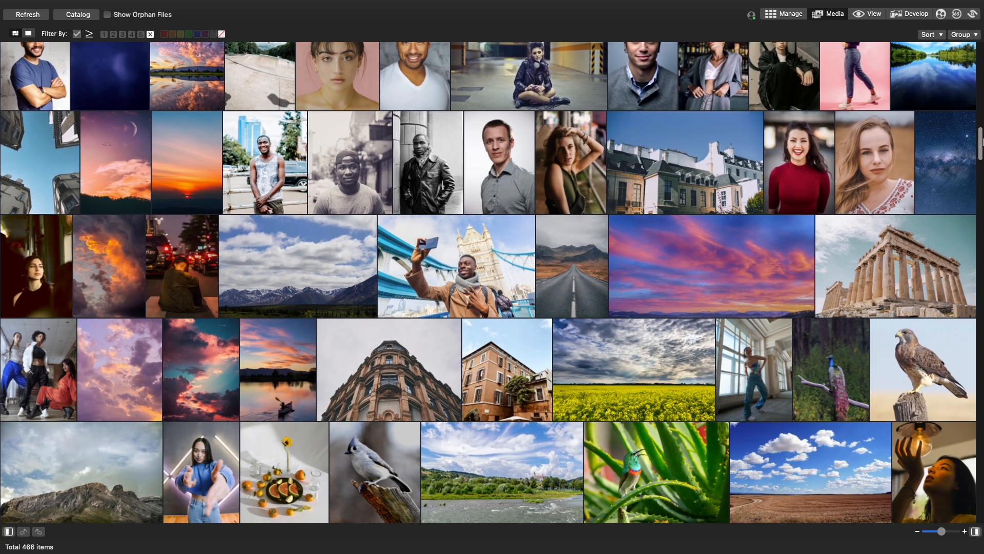
scroll("down", 3)
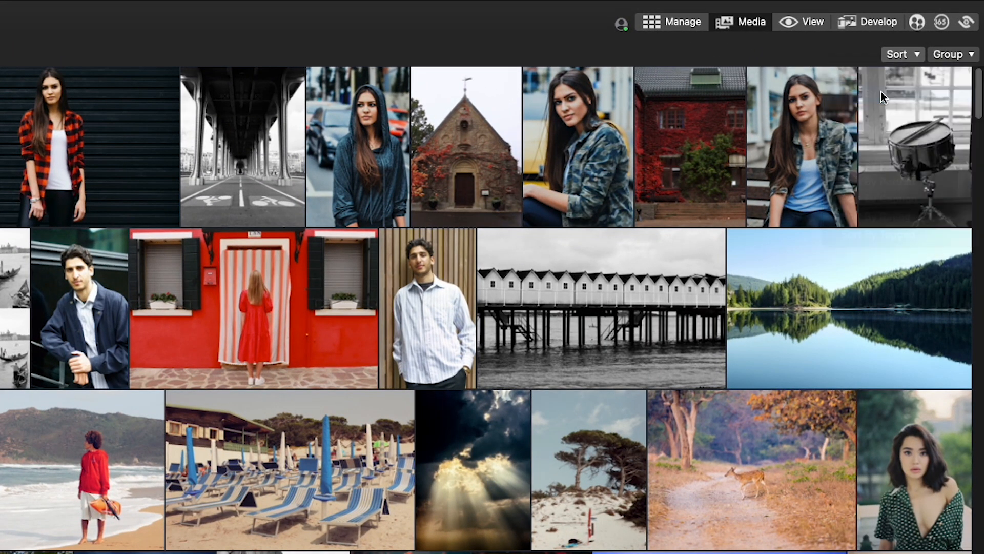
- Try the view toggles and show the library one full-size photo at a time
left_click(952, 54)
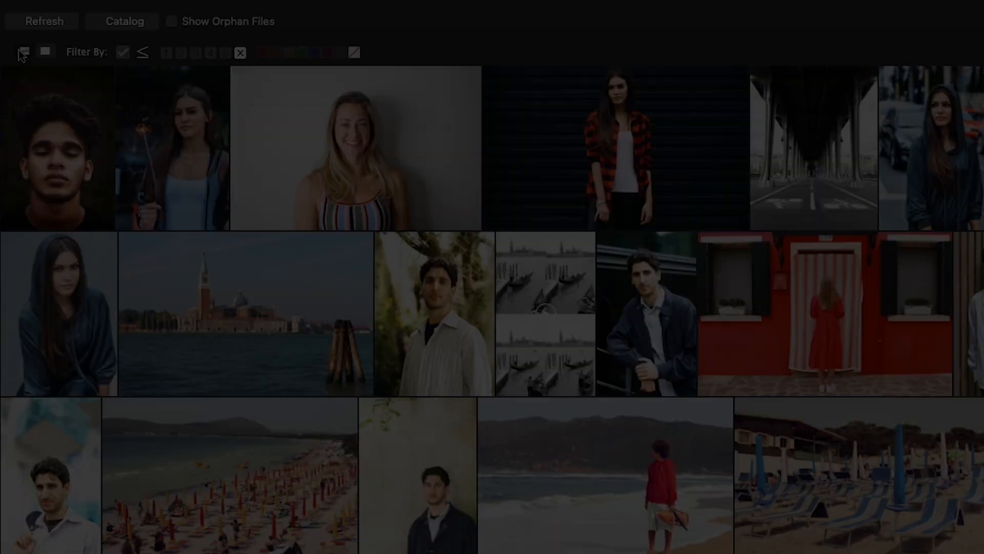
left_click(315, 52)
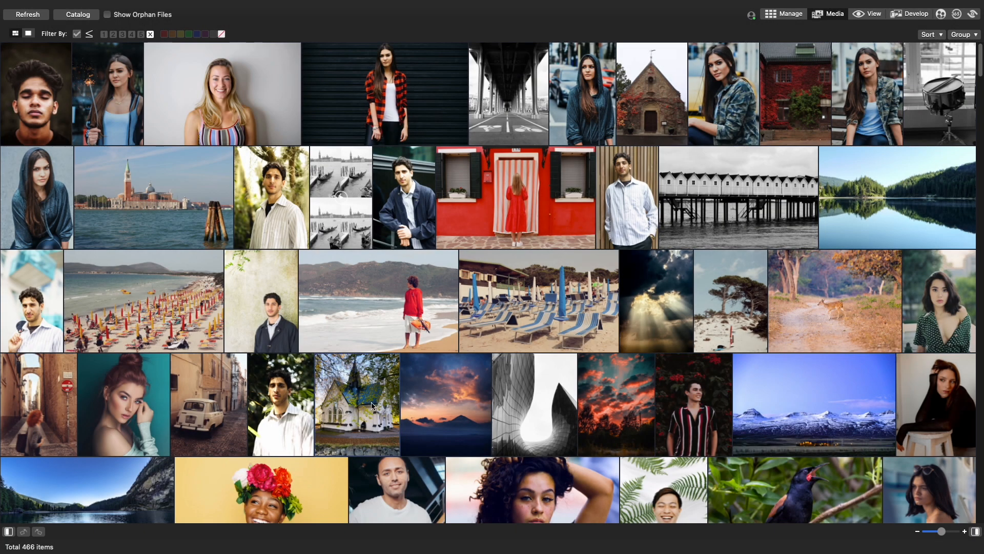
double_click(358, 403)
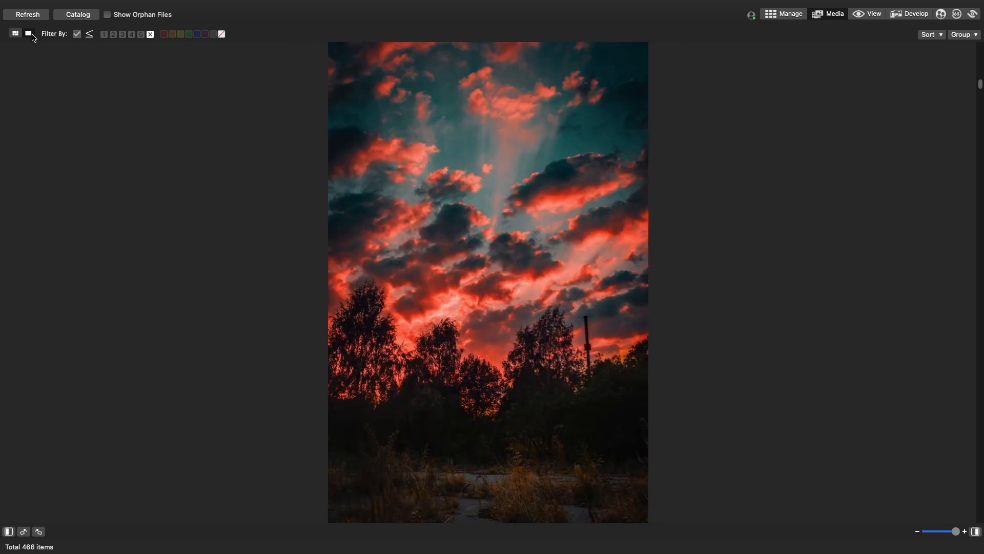
- Return from single-image view to the tiled photo wall
left_click(15, 33)
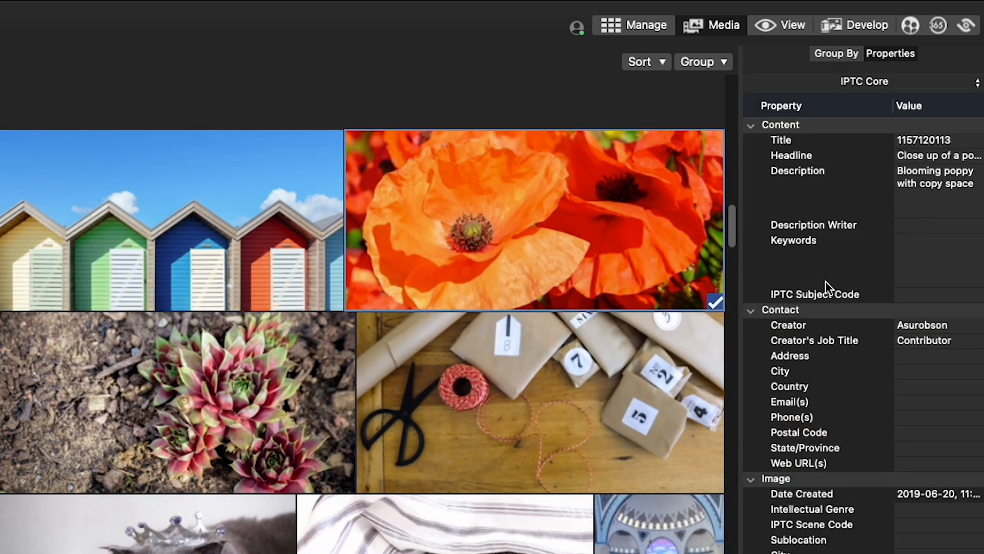
- Give the poppy photo the keyword flower and bring up the sort-order choices
type("flower")
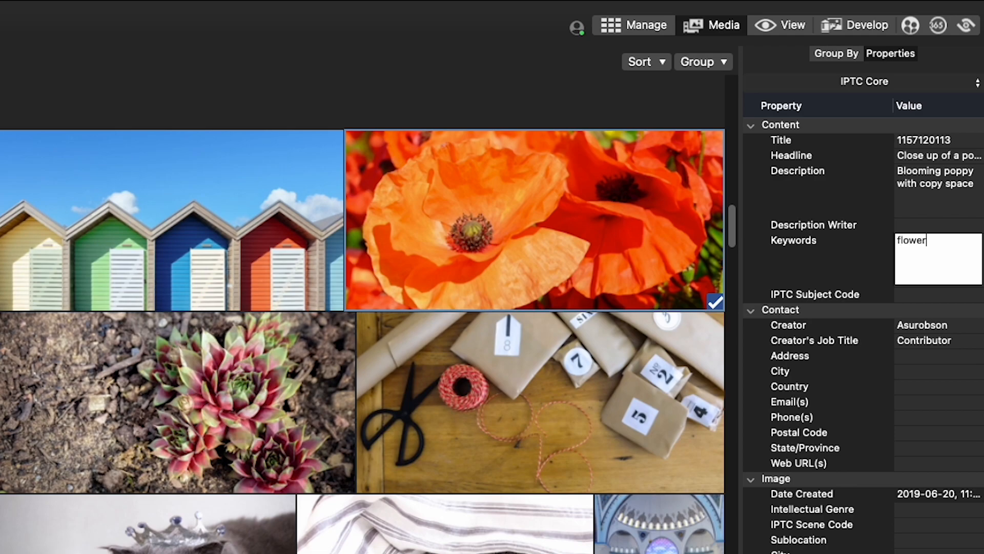
scroll("down", 3)
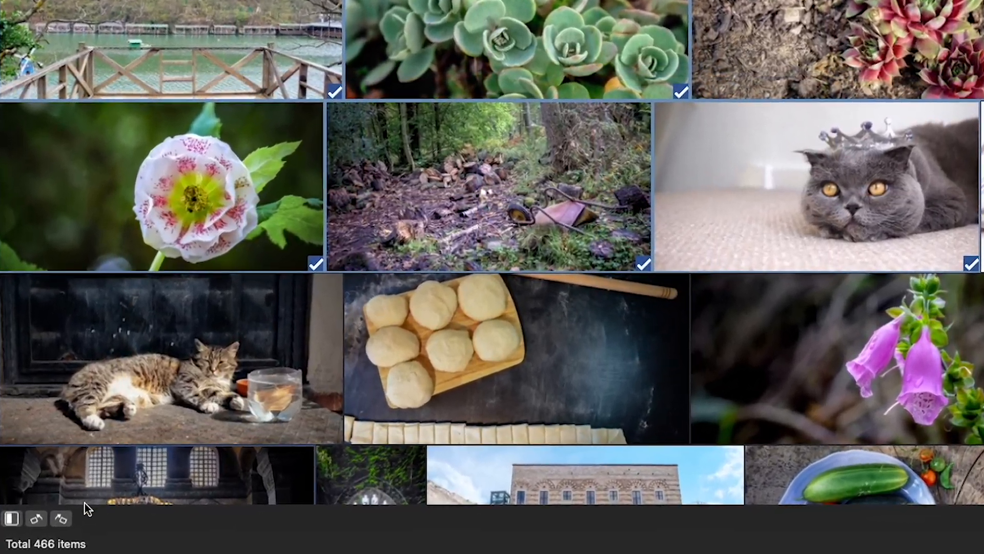
scroll("down", 3)
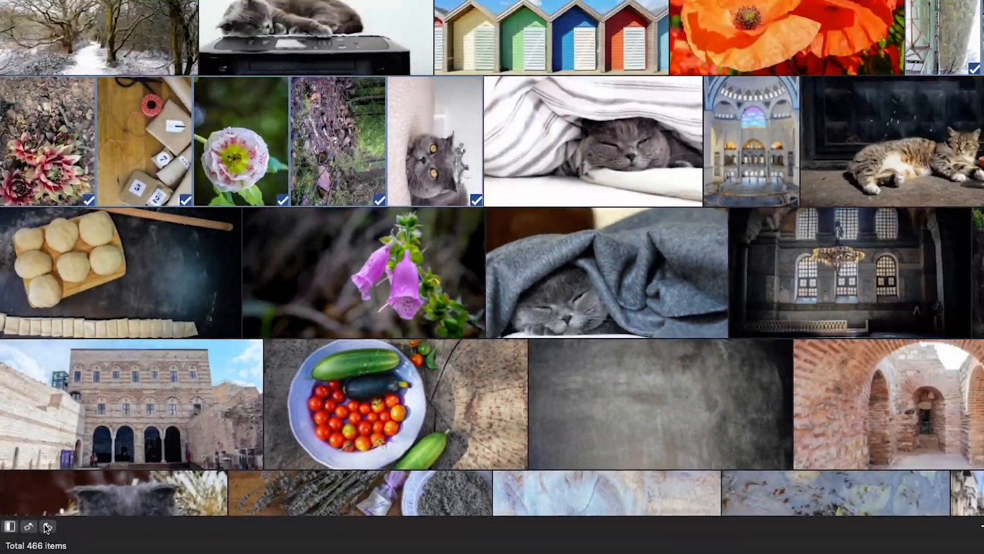
left_click(931, 35)
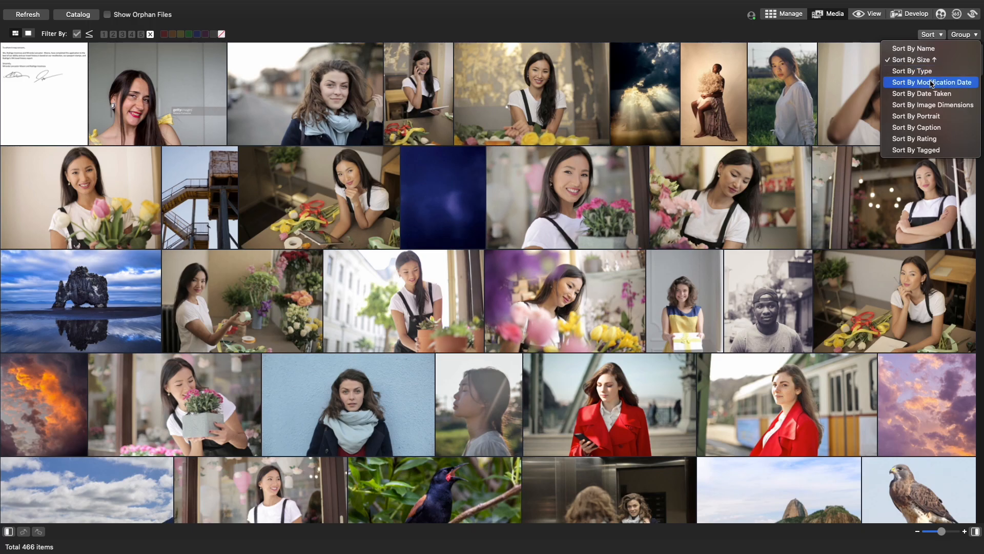
- Sort the photos by modification date and group them into date-headed sections
left_click(934, 82)
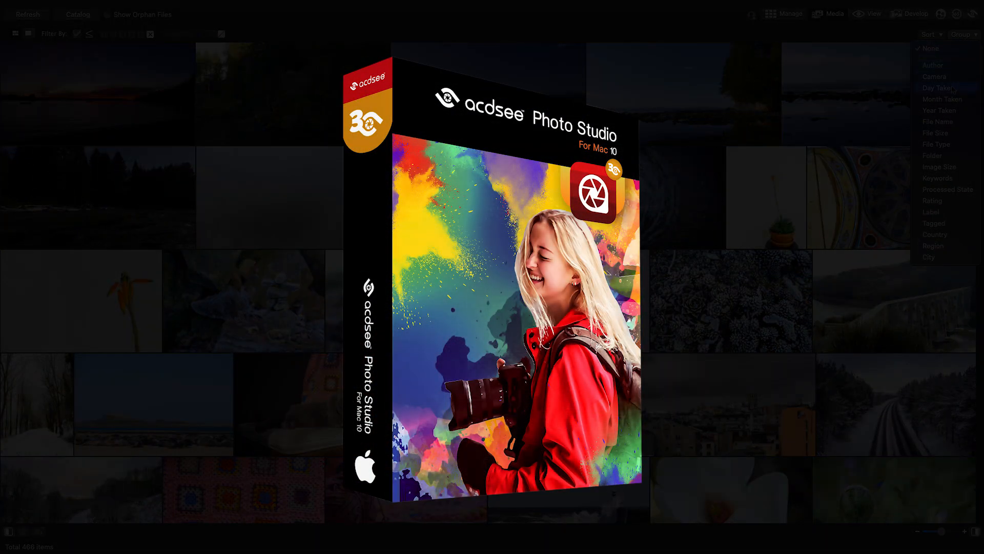
left_click(939, 87)
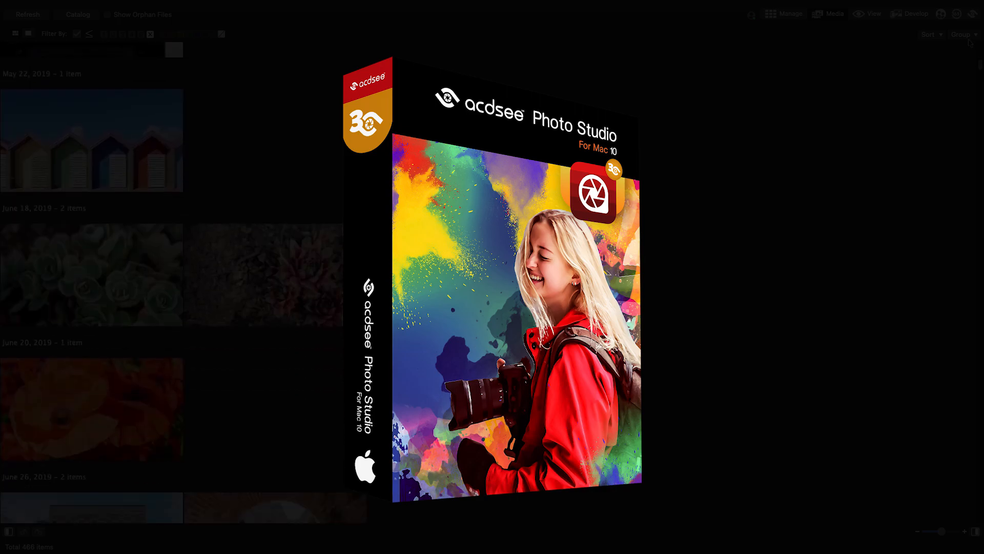